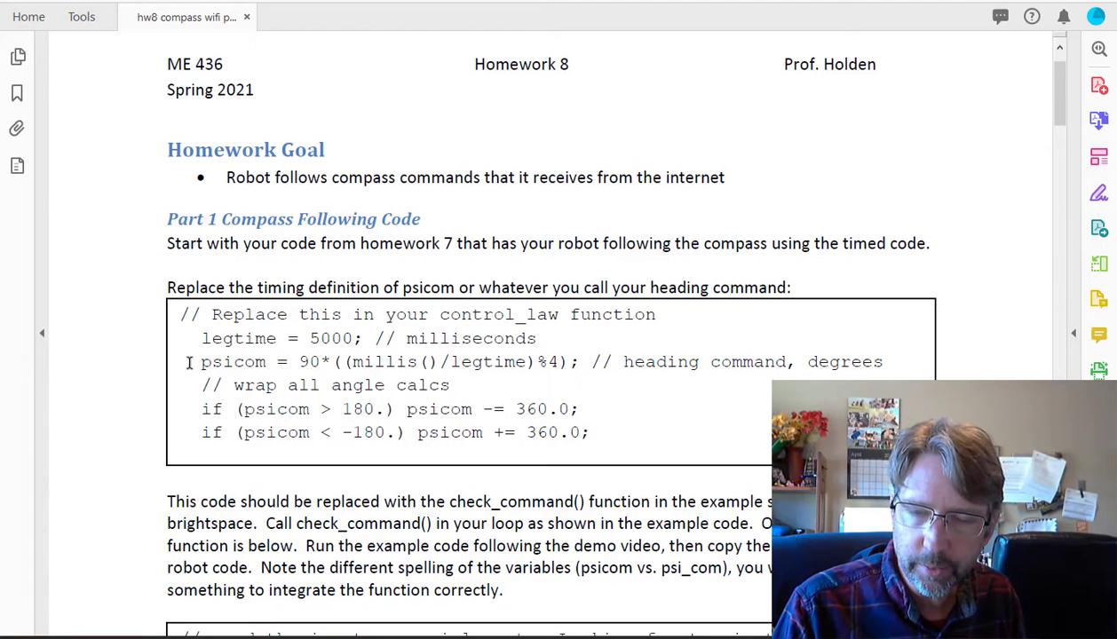
Step: Review the Homework 8 instructions by selecting text and scrolling through the PDF
drag(200, 361, 884, 362)
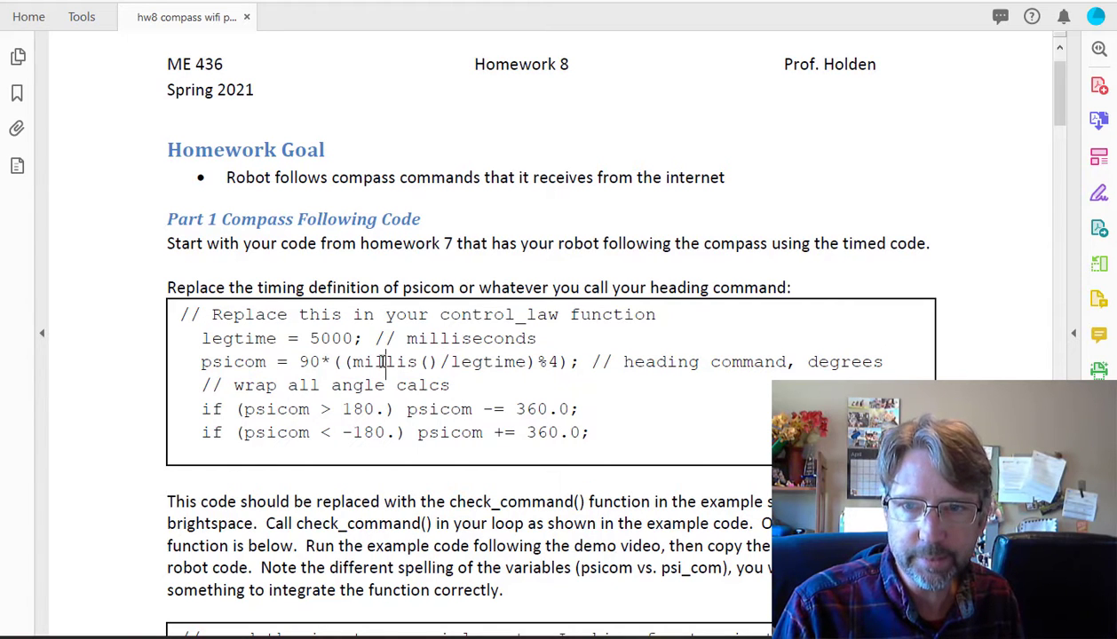
double_click(390, 362)
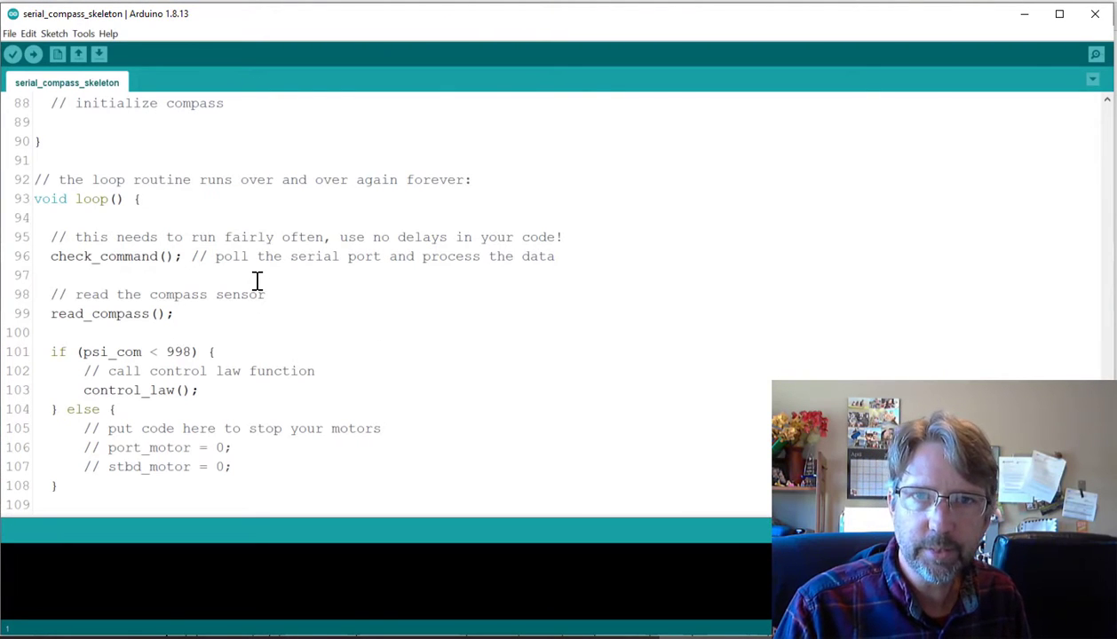
mouse_move(85, 27)
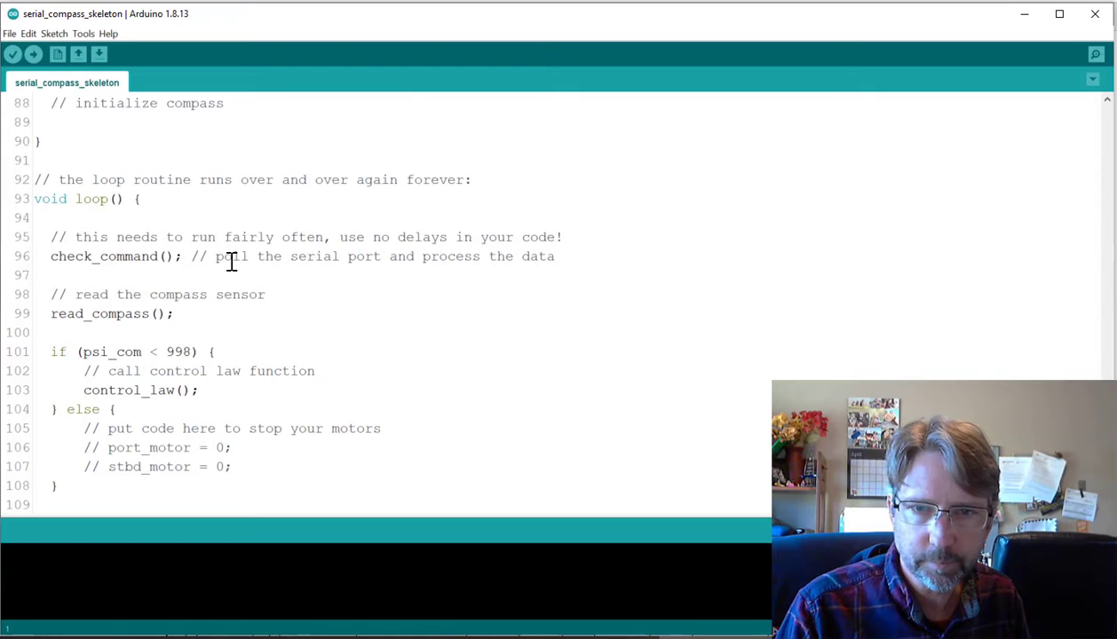
scroll(up, 3)
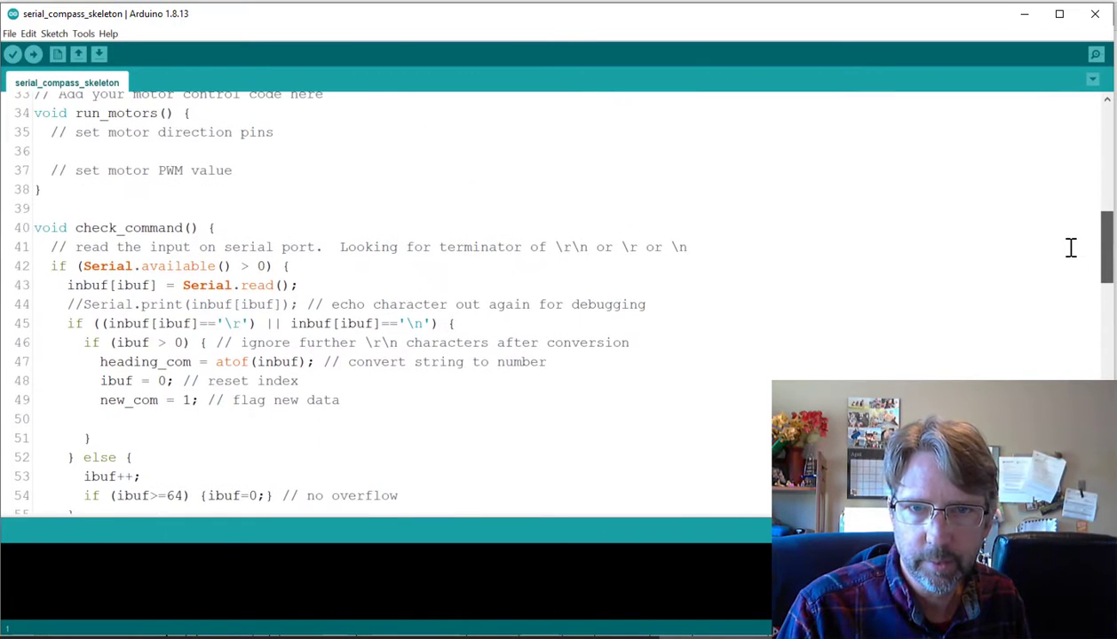
scroll(down, 3)
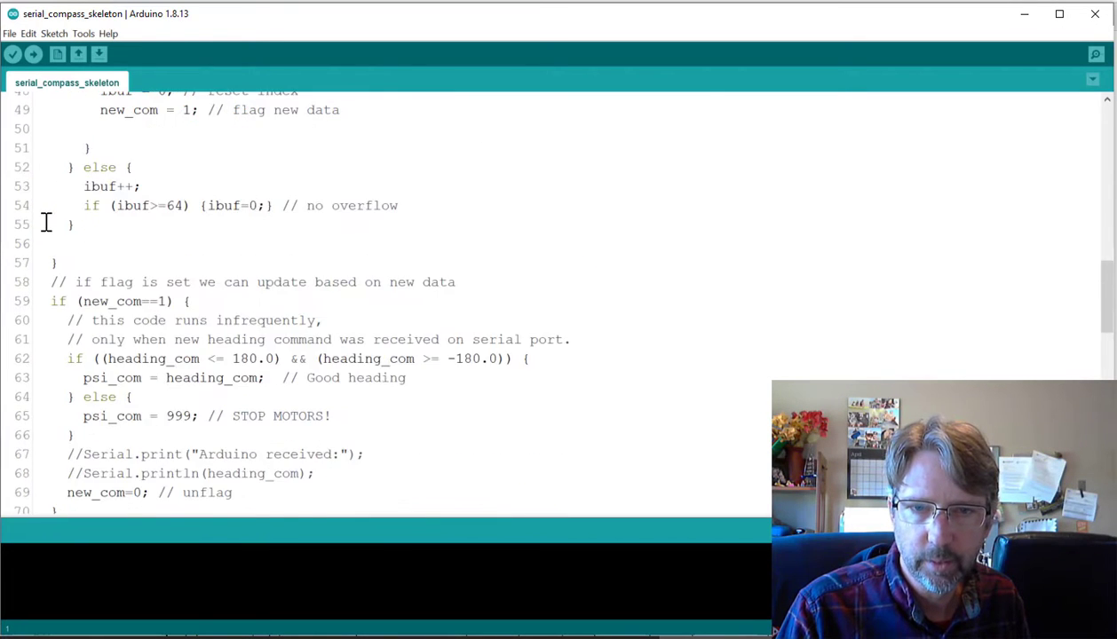
scroll(down, 3)
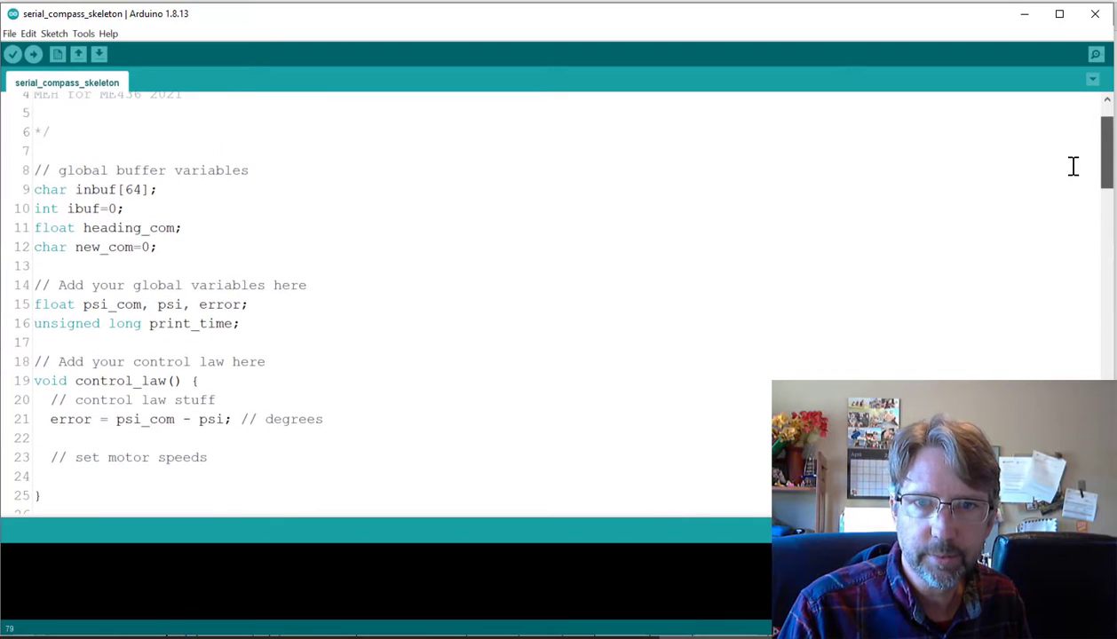
mouse_move(106, 303)
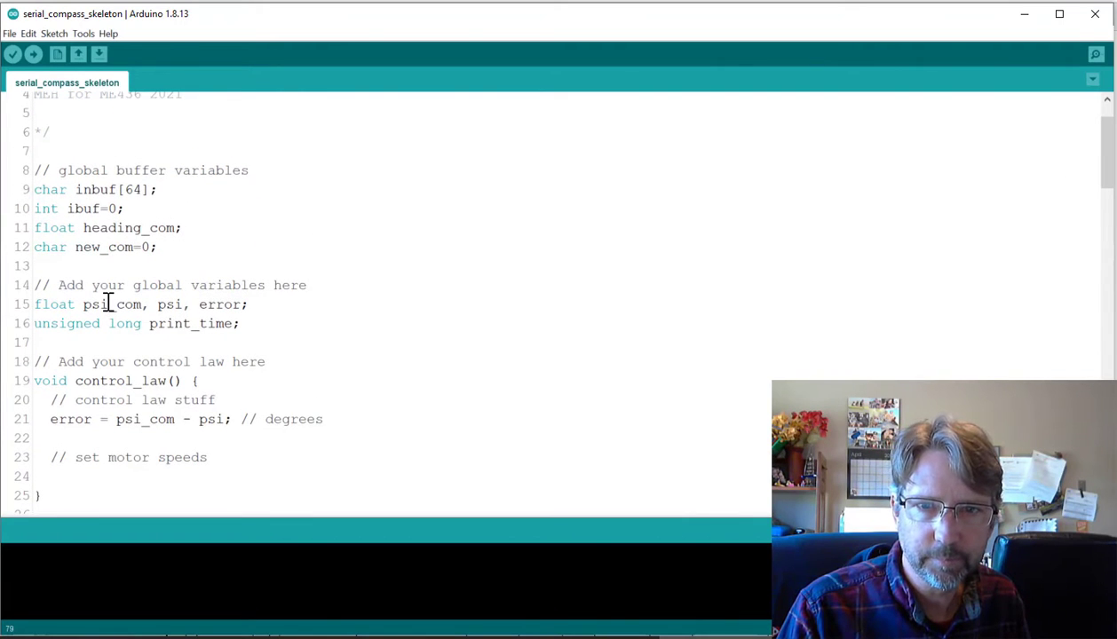
mouse_move(1092, 146)
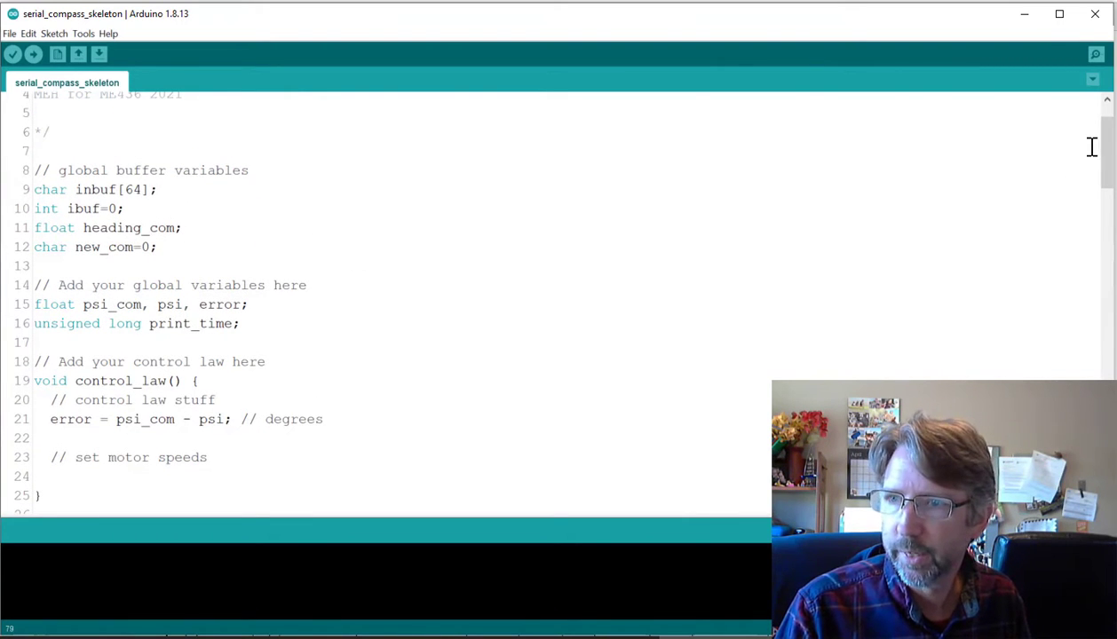
scroll(down, 3)
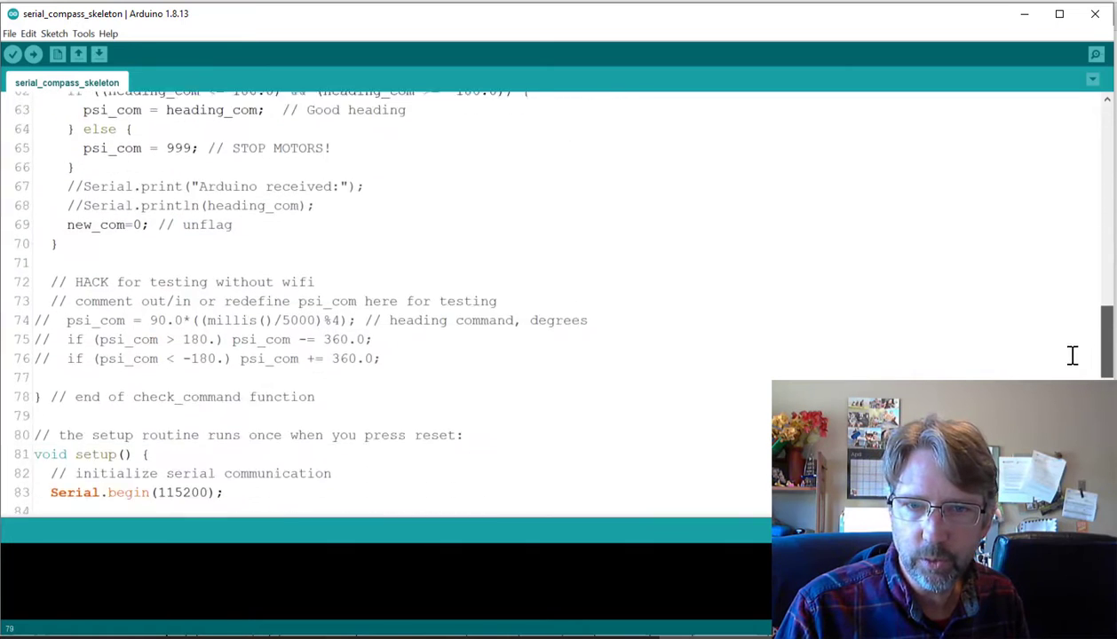
scroll(down, 3)
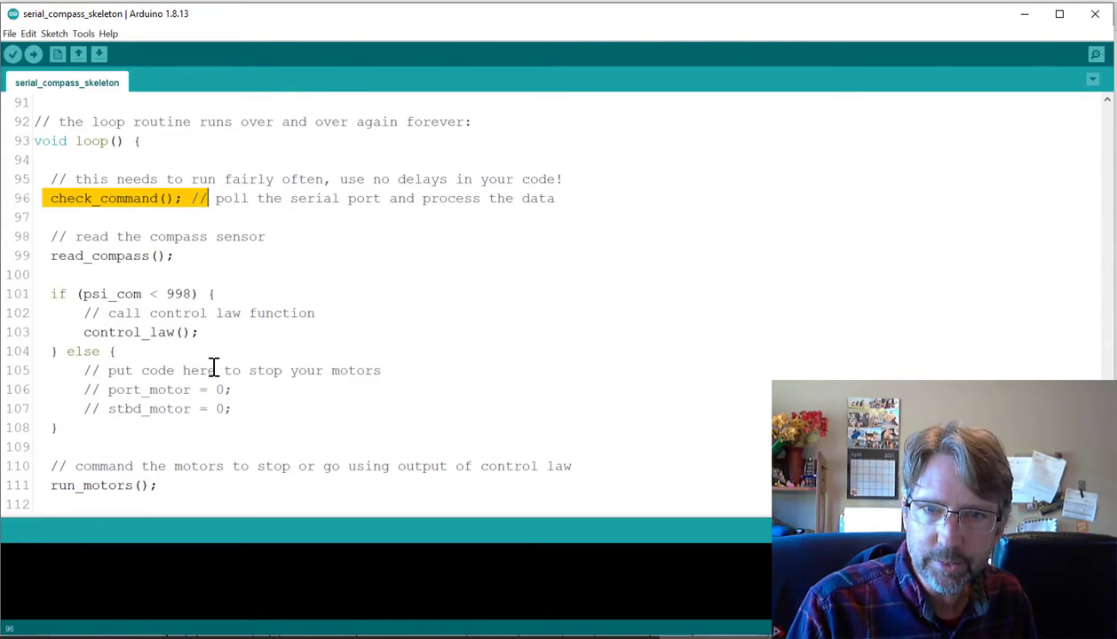
mouse_move(134, 294)
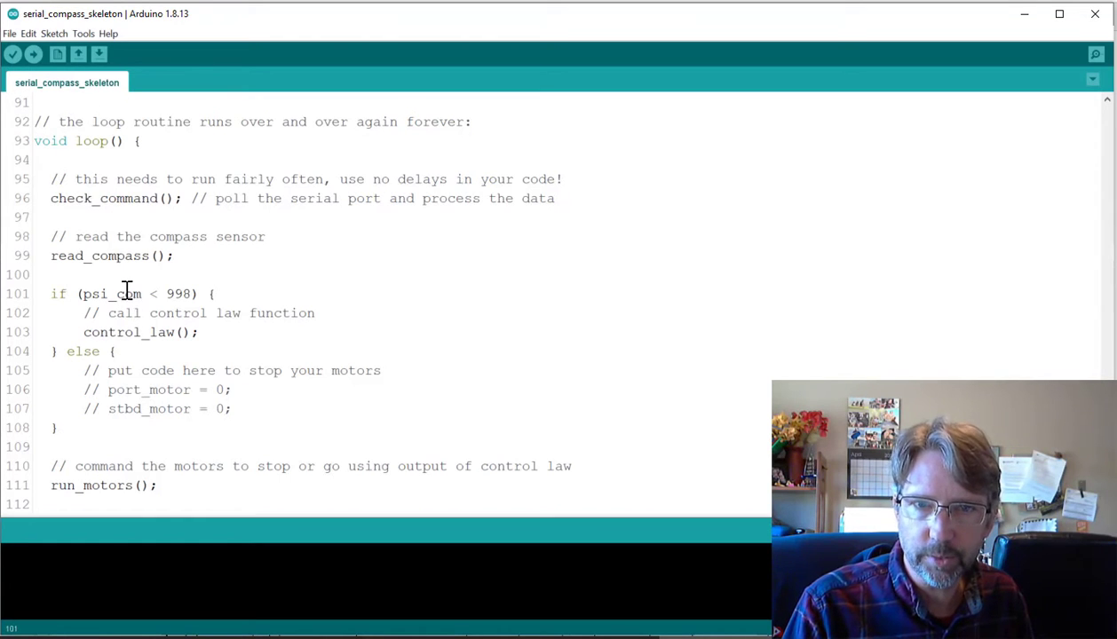
mouse_move(104, 266)
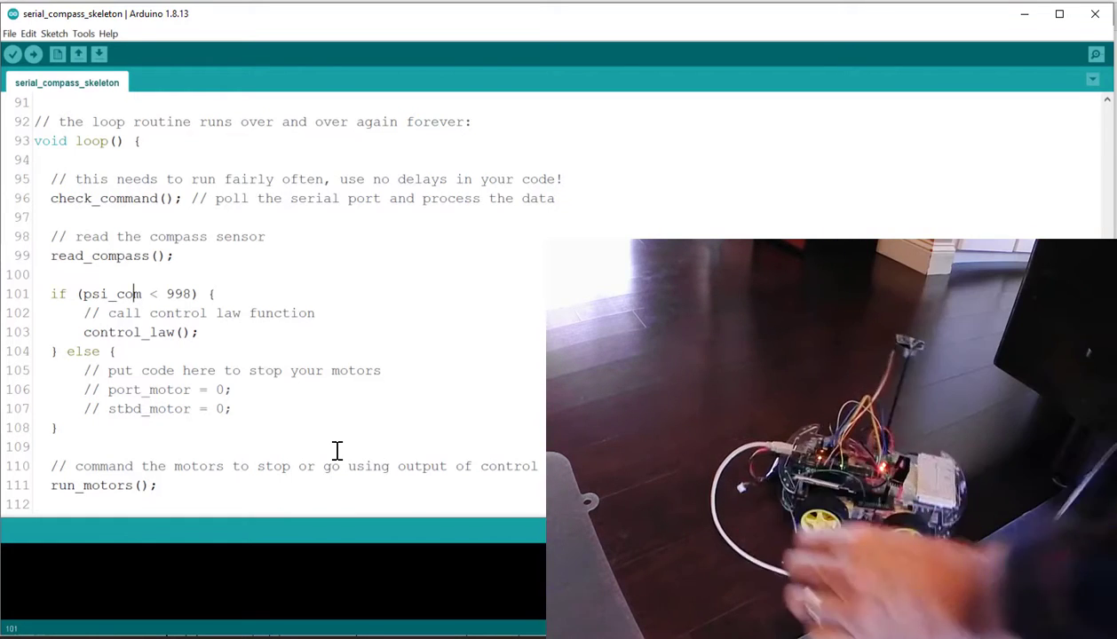
Step: Open the COM10 serial monitor and send heading commands 45 and -90
click(1097, 55)
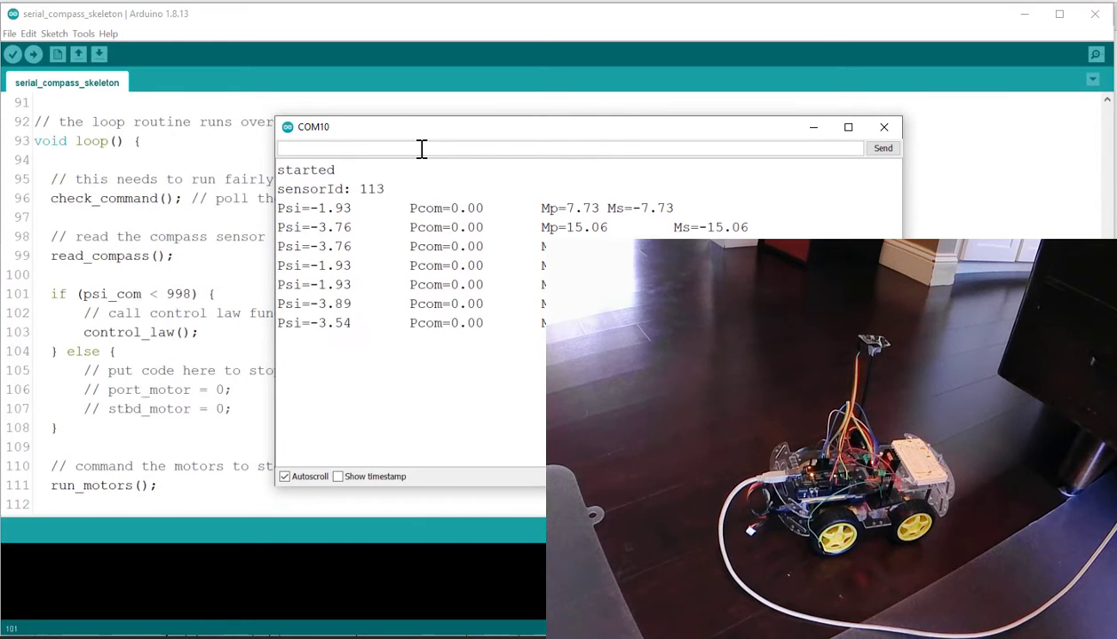
text(45)
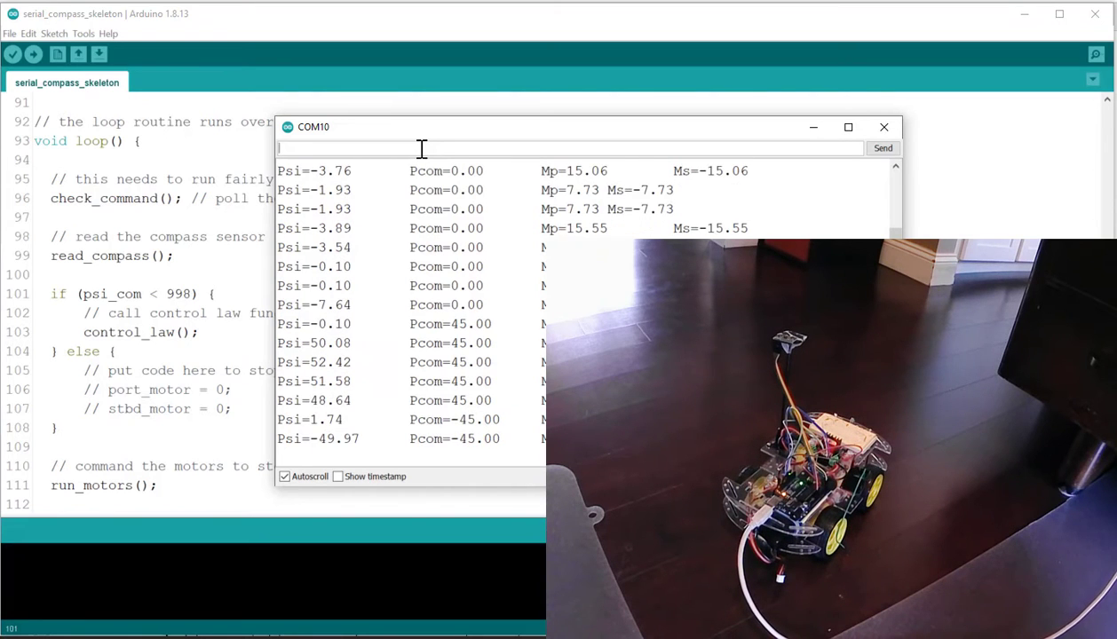
text(-90)
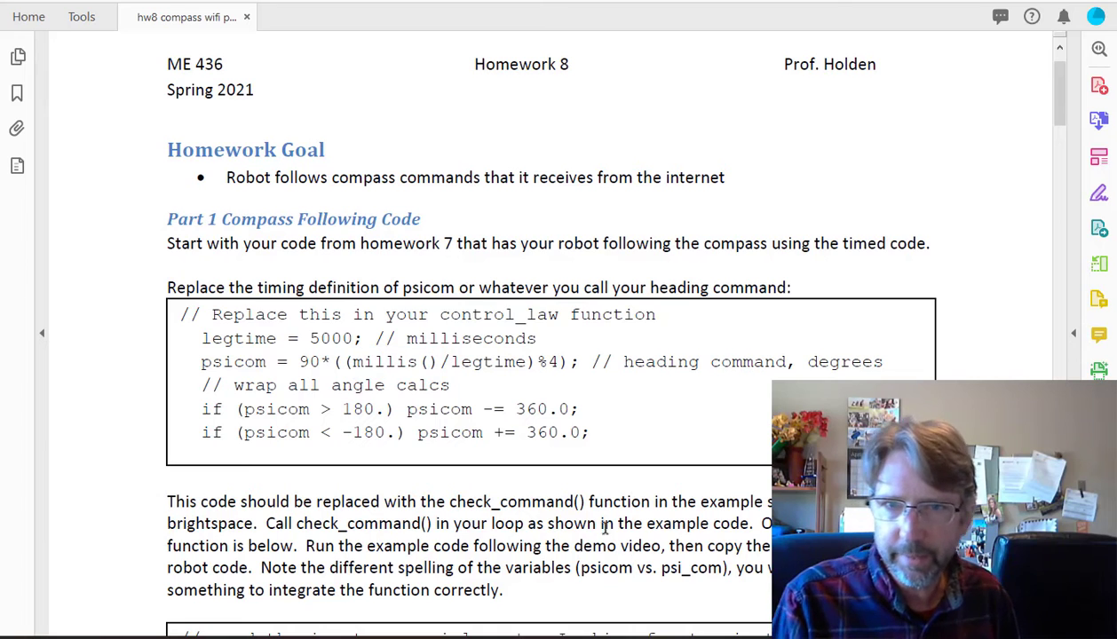
Step: Scroll the Homework 8 PDF to the check_command snippet and the Part 2 ESP 32 section
scroll(down, 3)
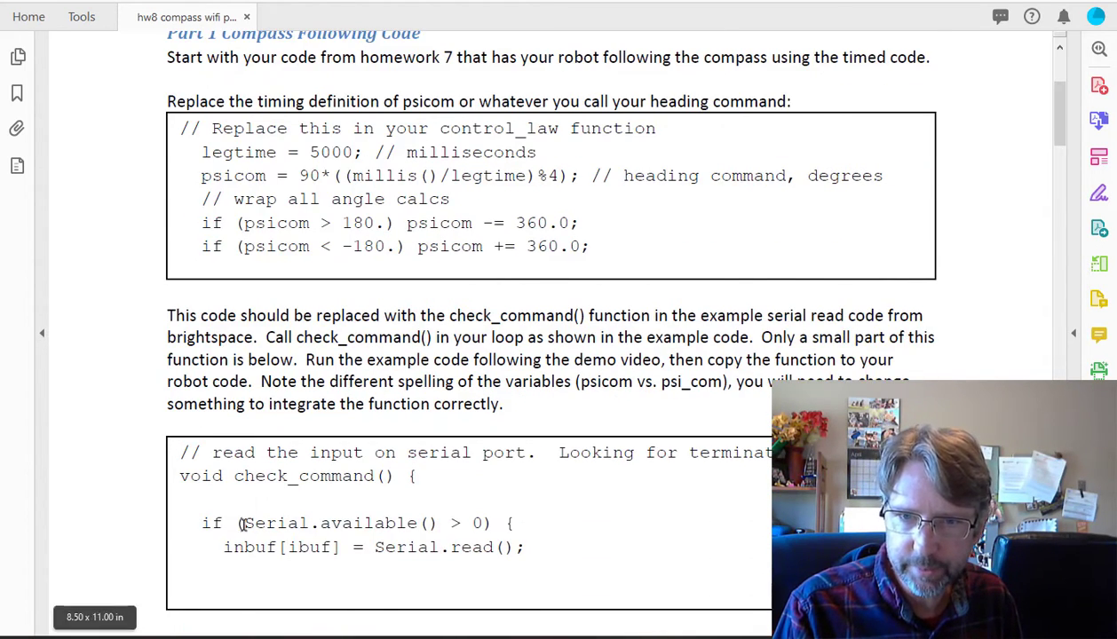
scroll(down, 3)
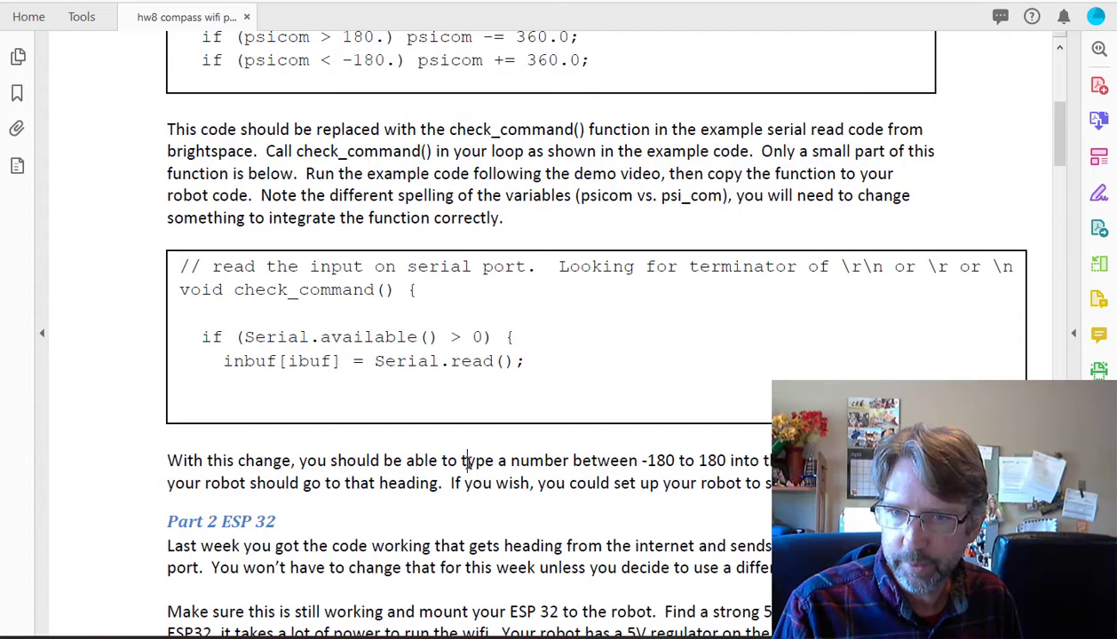
drag(462, 461, 773, 461)
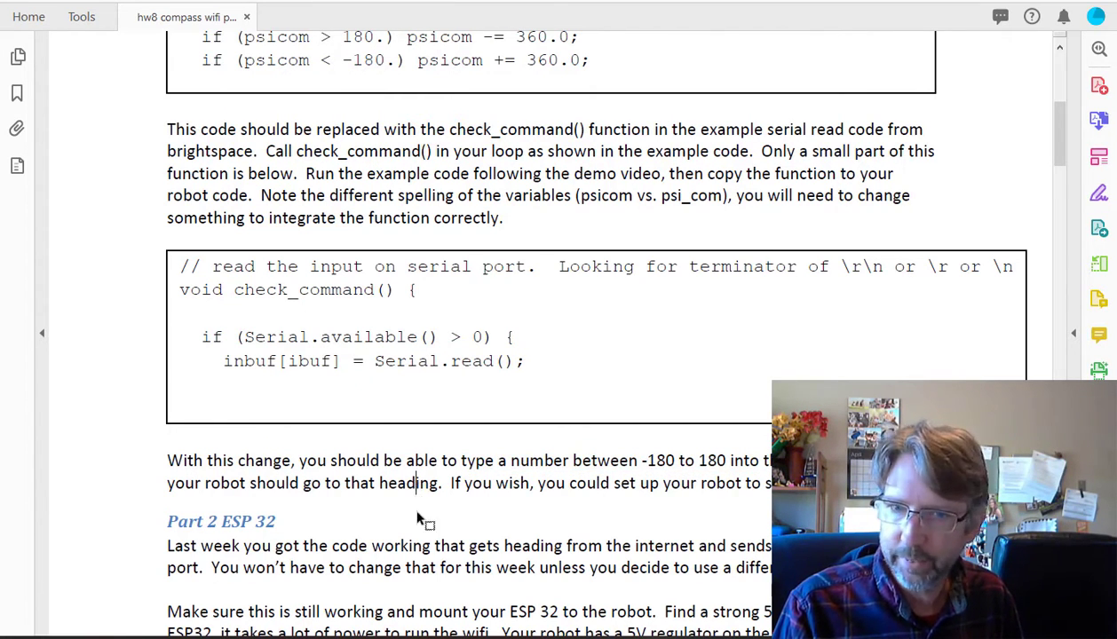
scroll(down, 3)
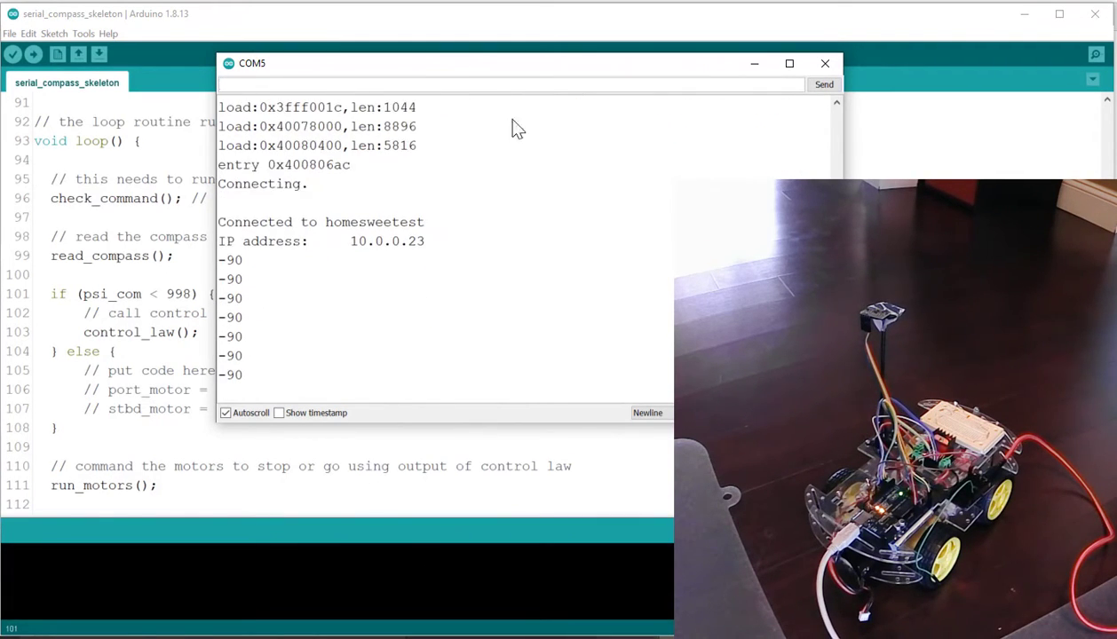
Step: Move the ESP32's COM5 serial monitor window aside to make room for the compass page
drag(253, 62, 491, 92)
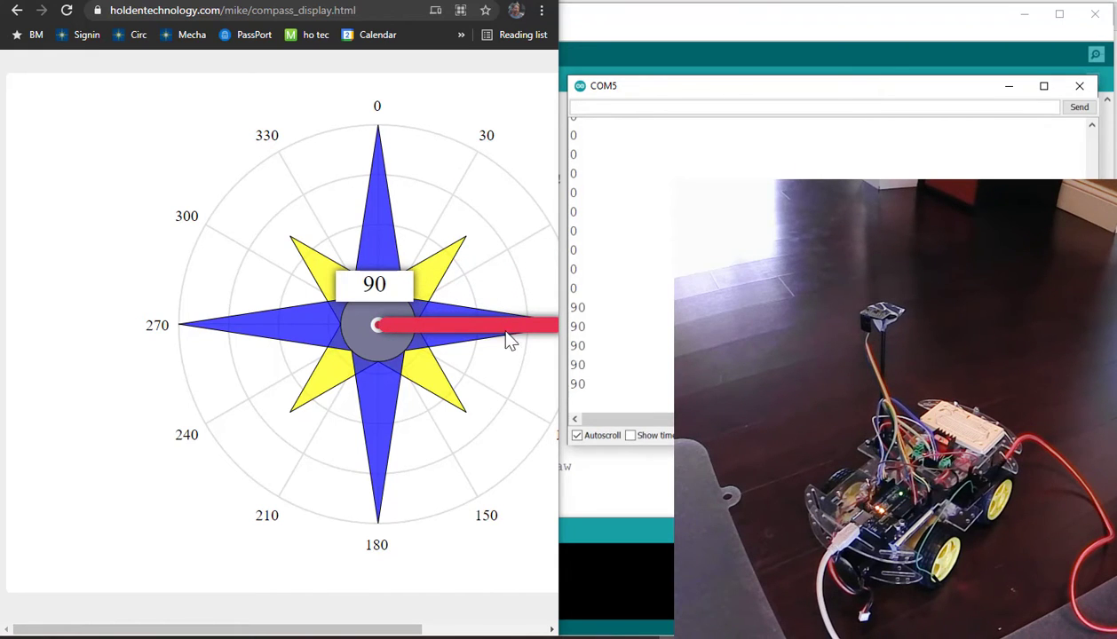
mouse_move(522, 398)
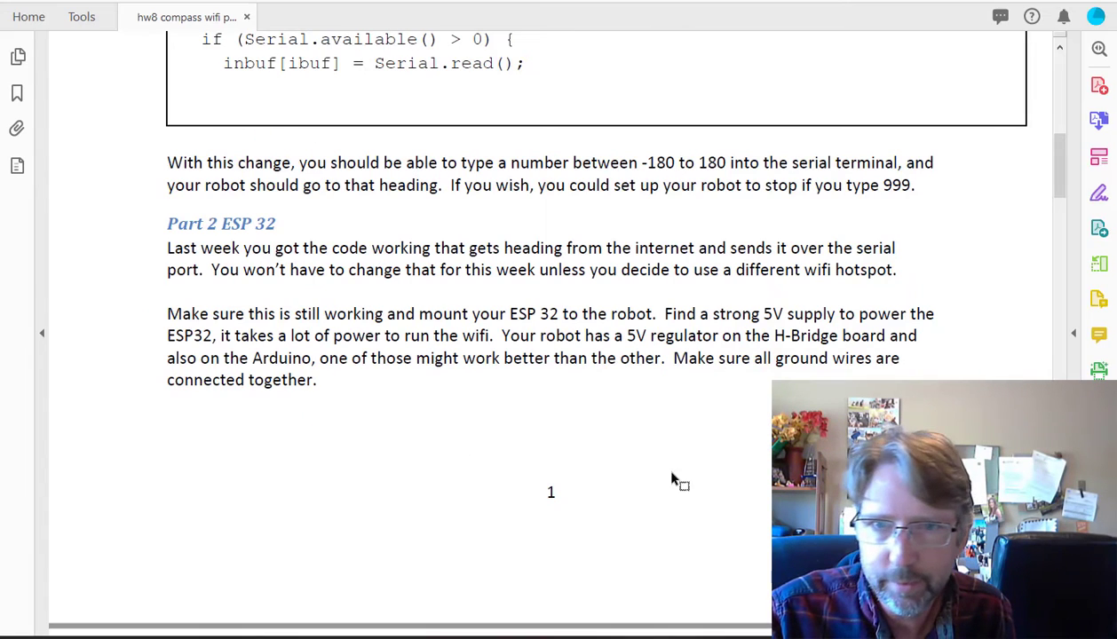
mouse_move(295, 299)
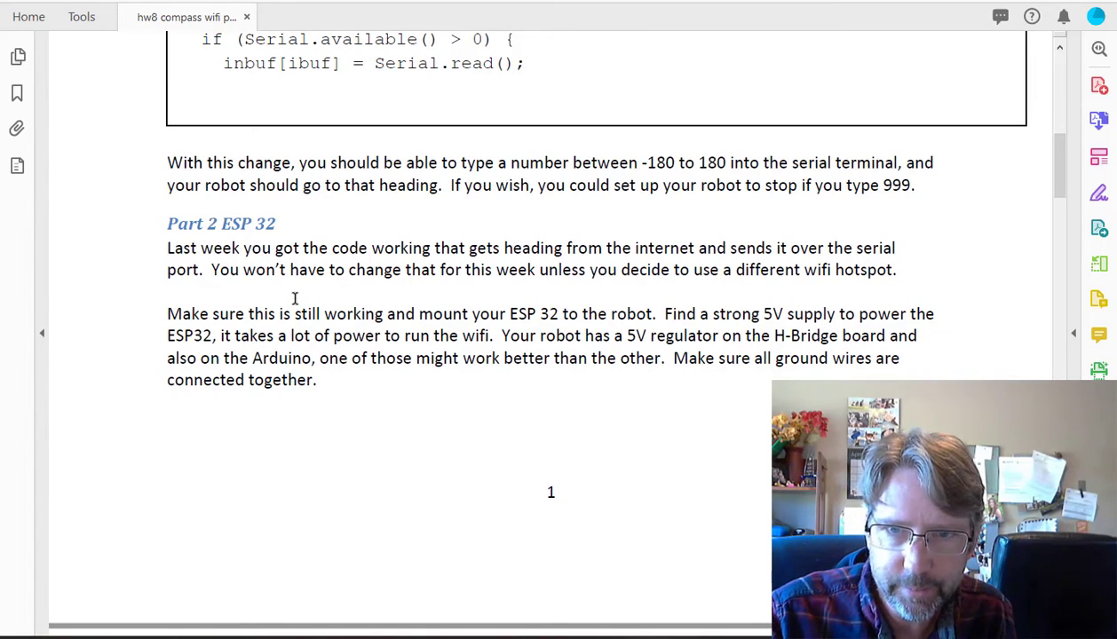
Step: Scroll the PDF to Part 3 Combine the Boards with the ESP32 TX0-to-Arduino RX diagram
scroll(down, 3)
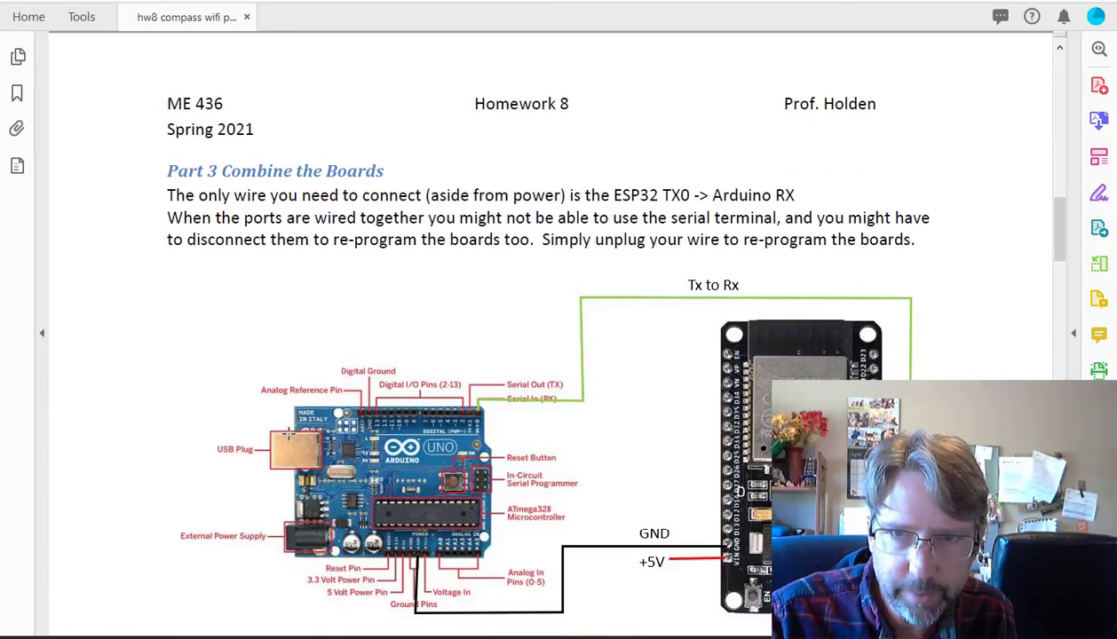